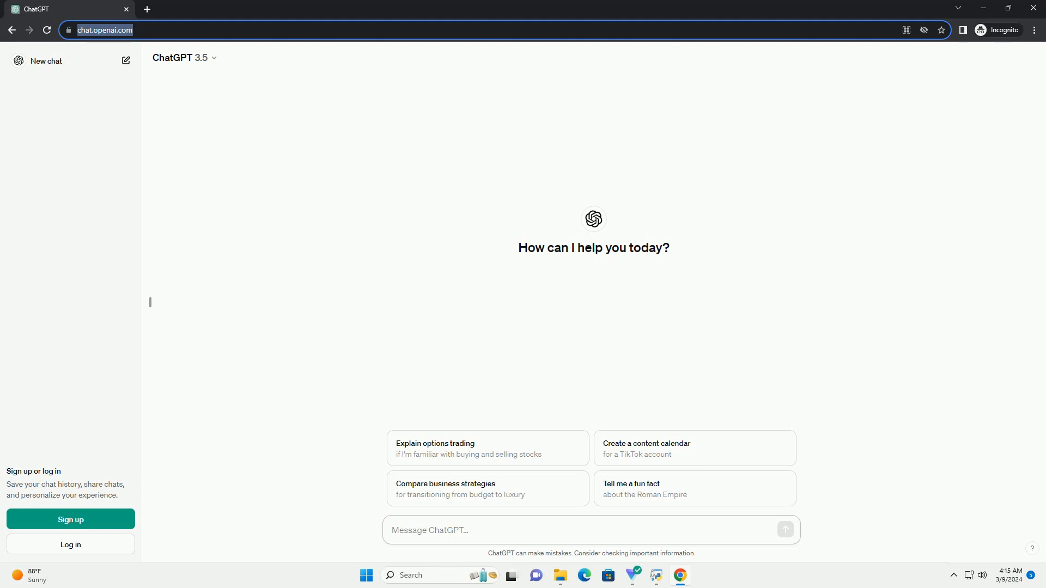
Draft the prompt 'write an informative tutorial about how to drop missing values in python with code ex'.
type("write an informative tutorial about how to drop missing values in python with code example")
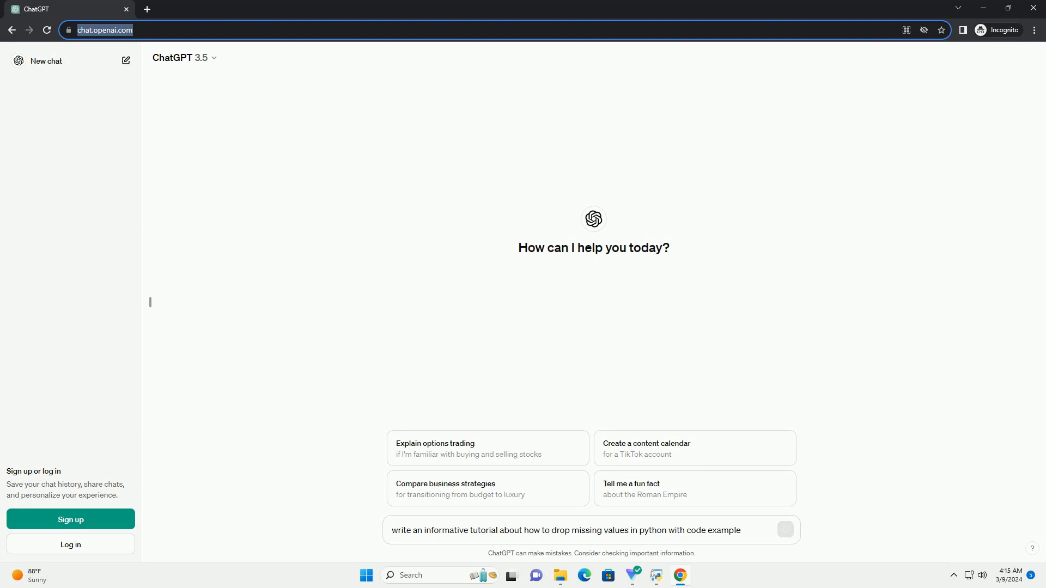
Send the prompt so ChatGPT starts generating the pandas missing-values tutorial.
left_click(784, 529)
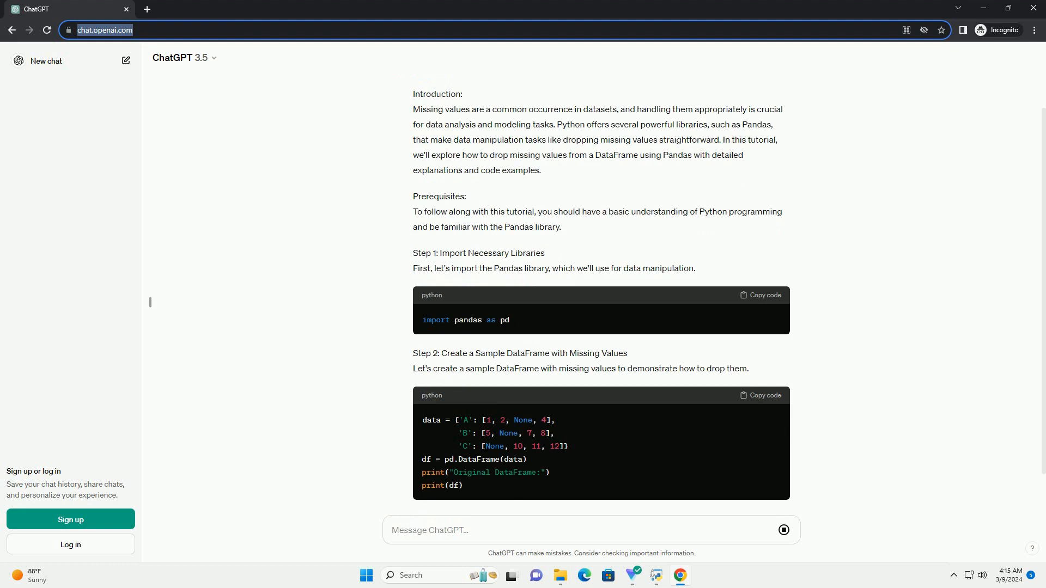
Scroll through the completed tutorial covering dropna() for rows, columns, sample outputs and the conclusion.
scroll("down", 3)
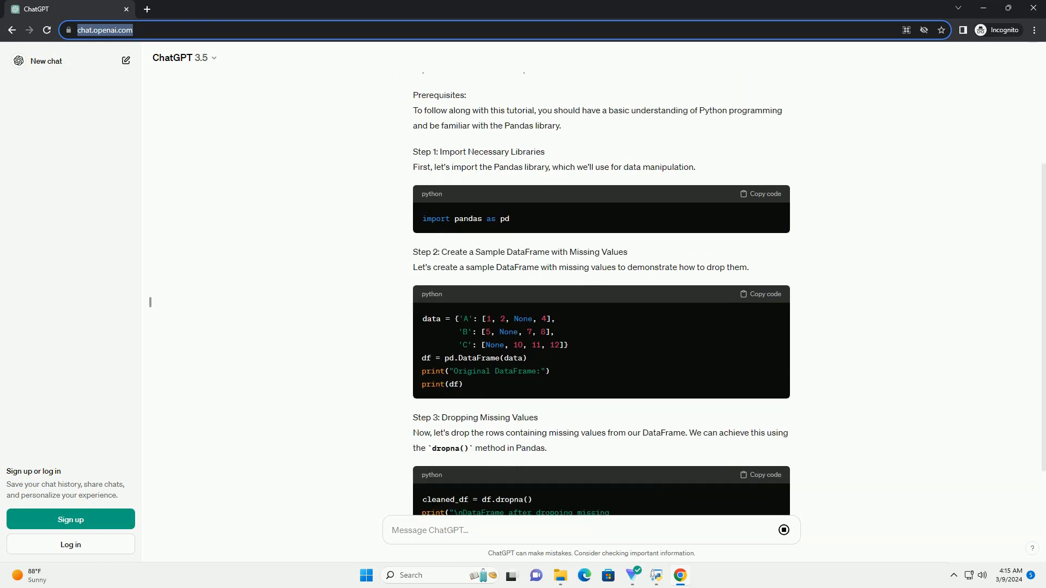
scroll("down", 3)
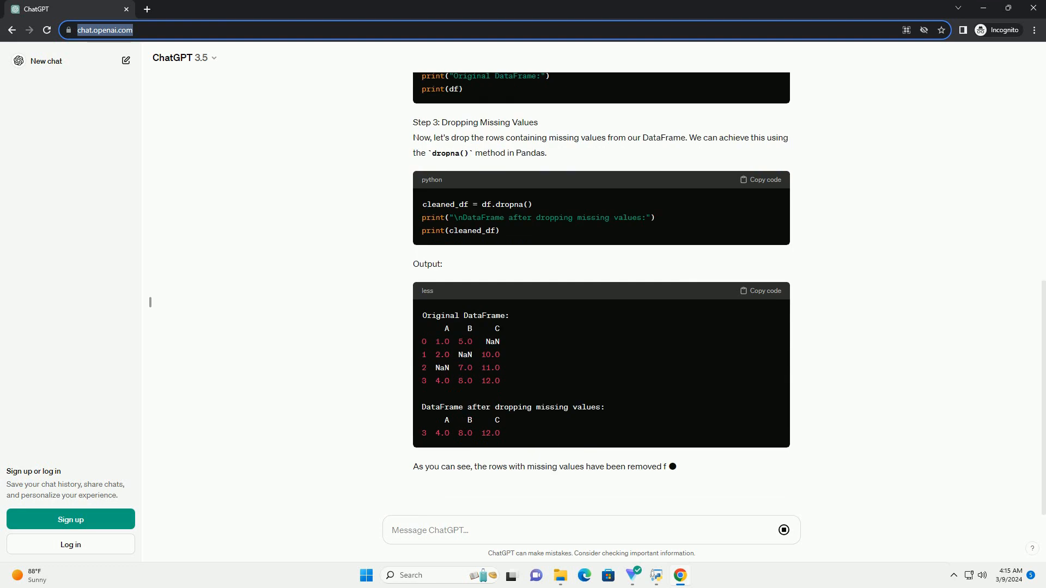
scroll("down", 3)
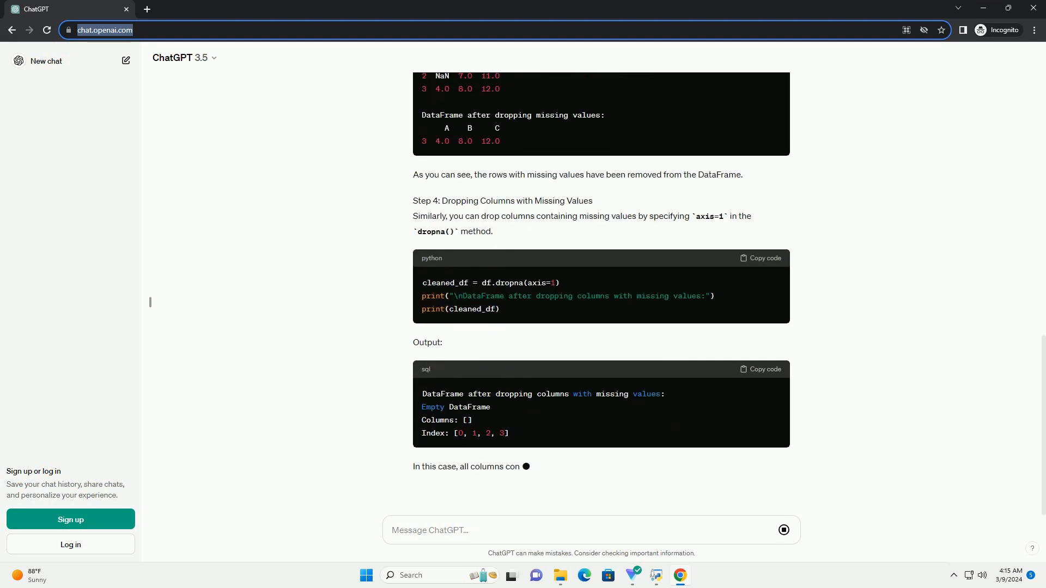
scroll("down", 3)
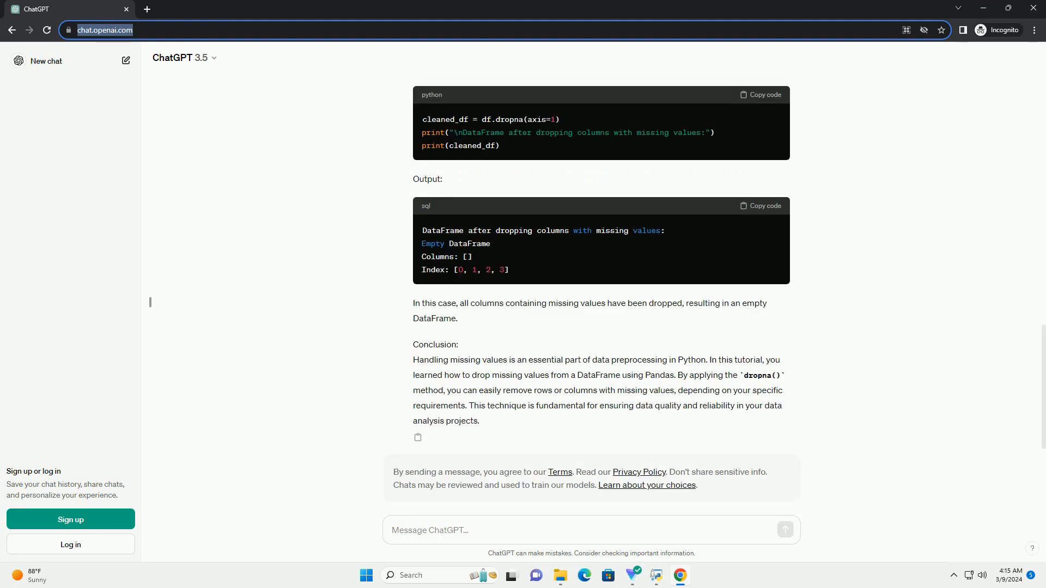
scroll("down", 3)
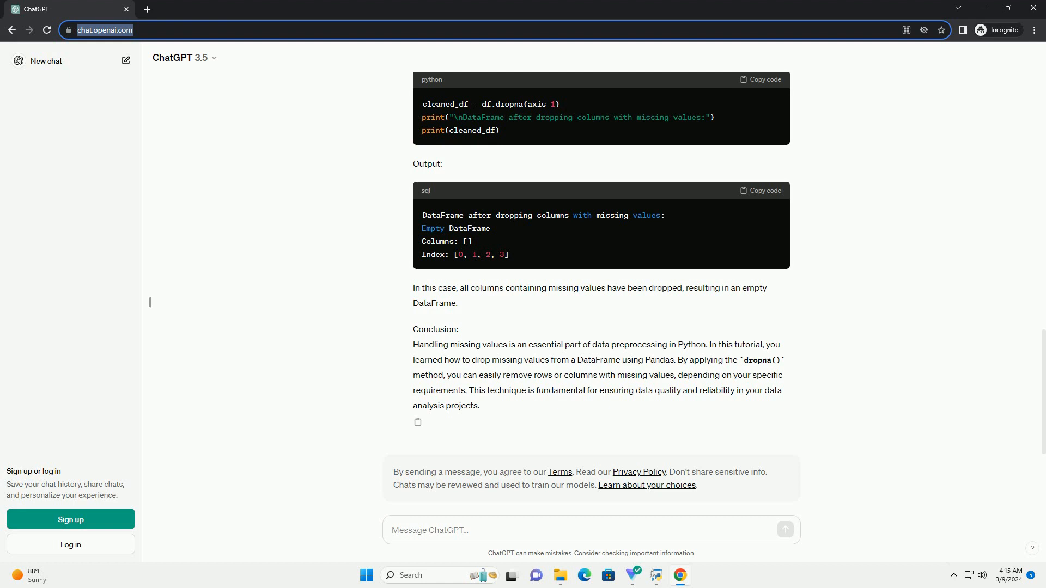